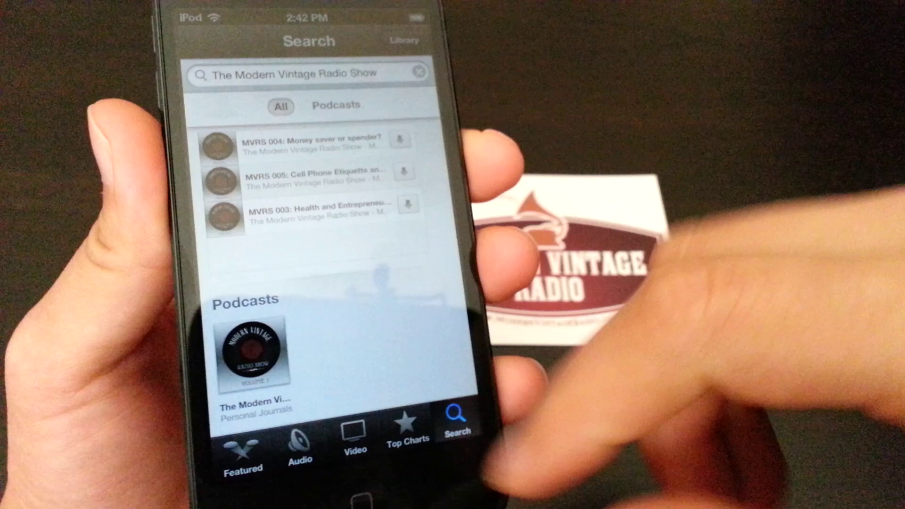
Step: Open The Modern Vintage Radio Show podcast from the Podcasts search results
left_click(254, 351)
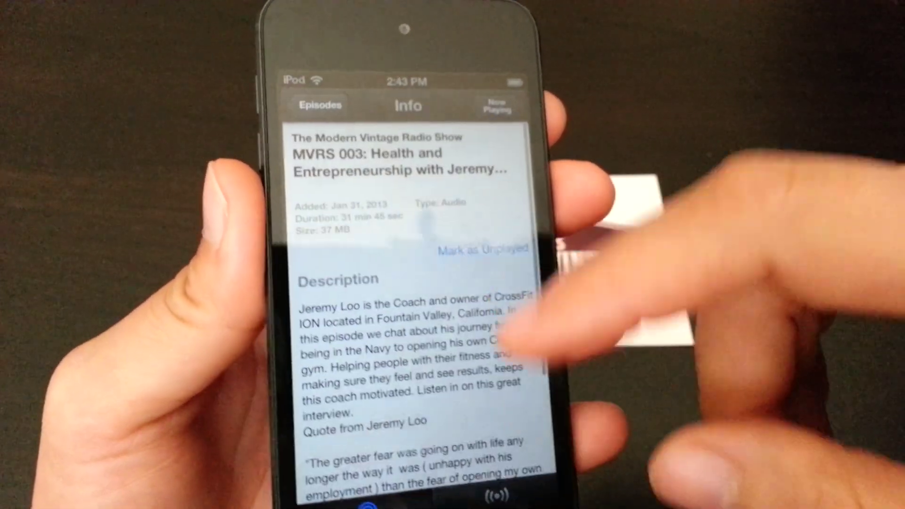
scroll("down", 3)
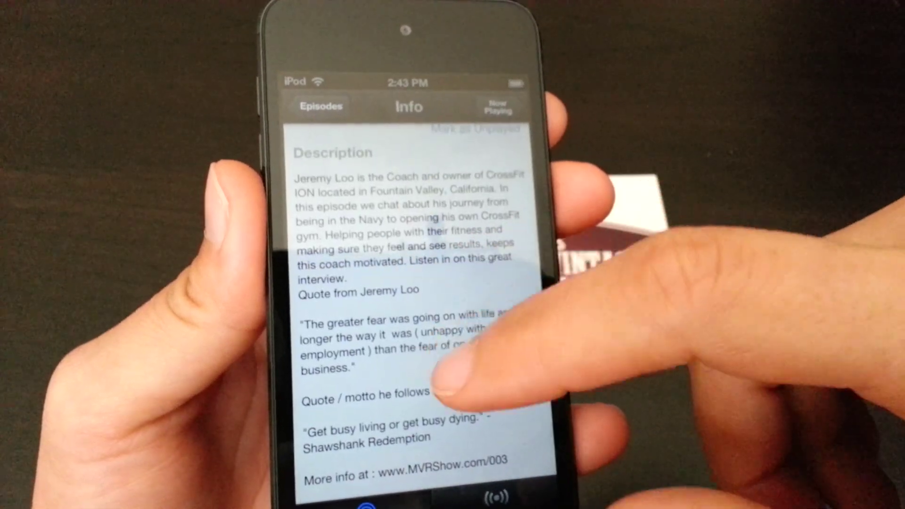